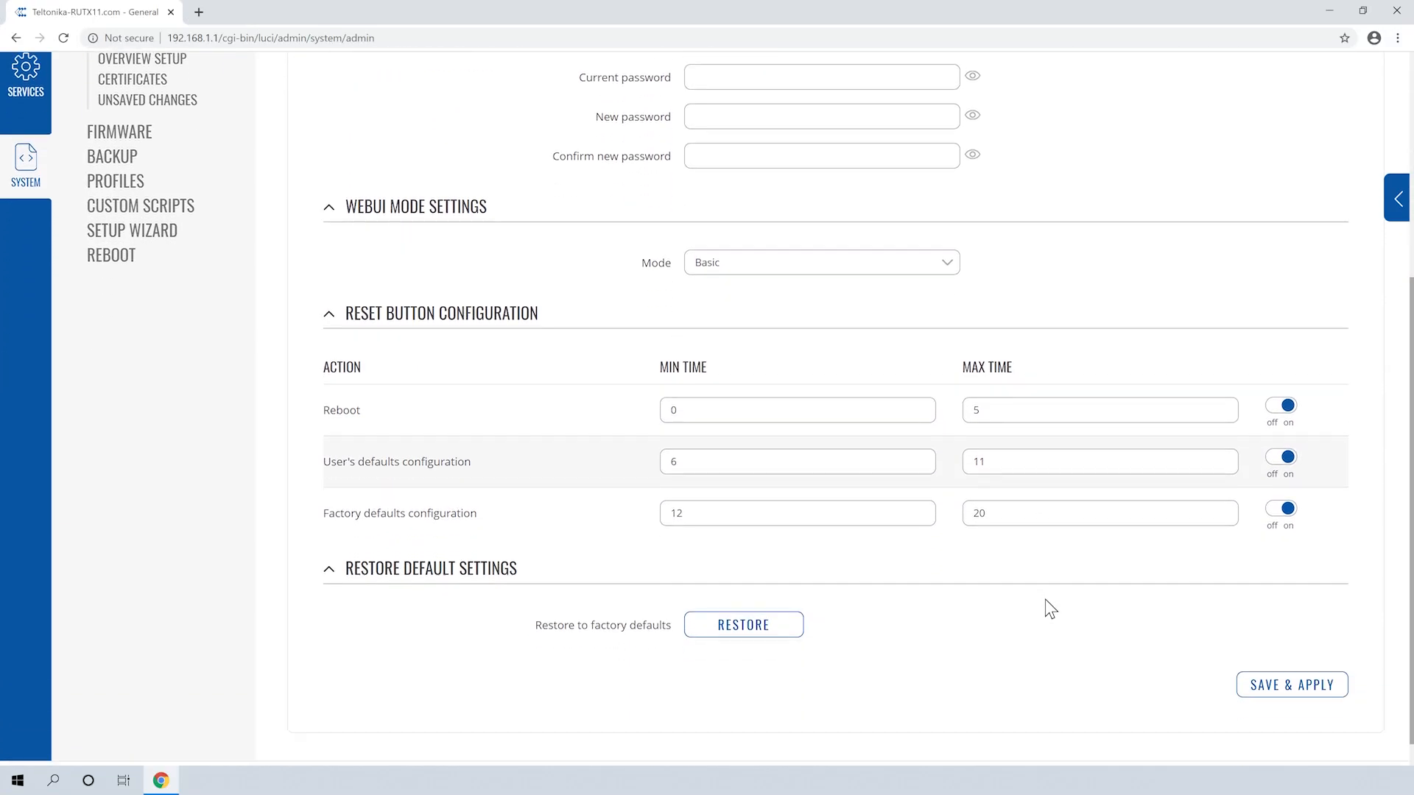
Pass through the Backup and General pages, then open Administration from the System menu
click(1290, 683)
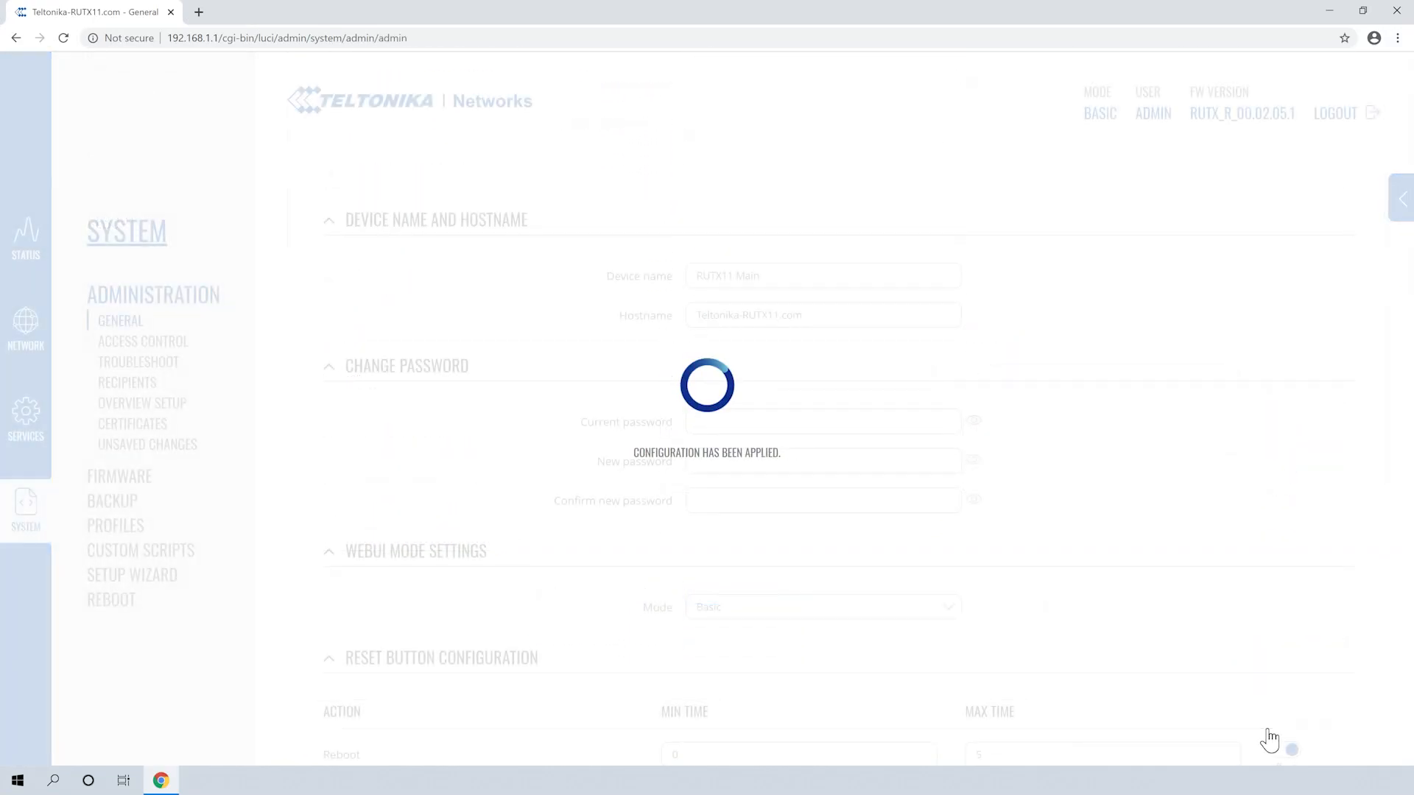
click(112, 501)
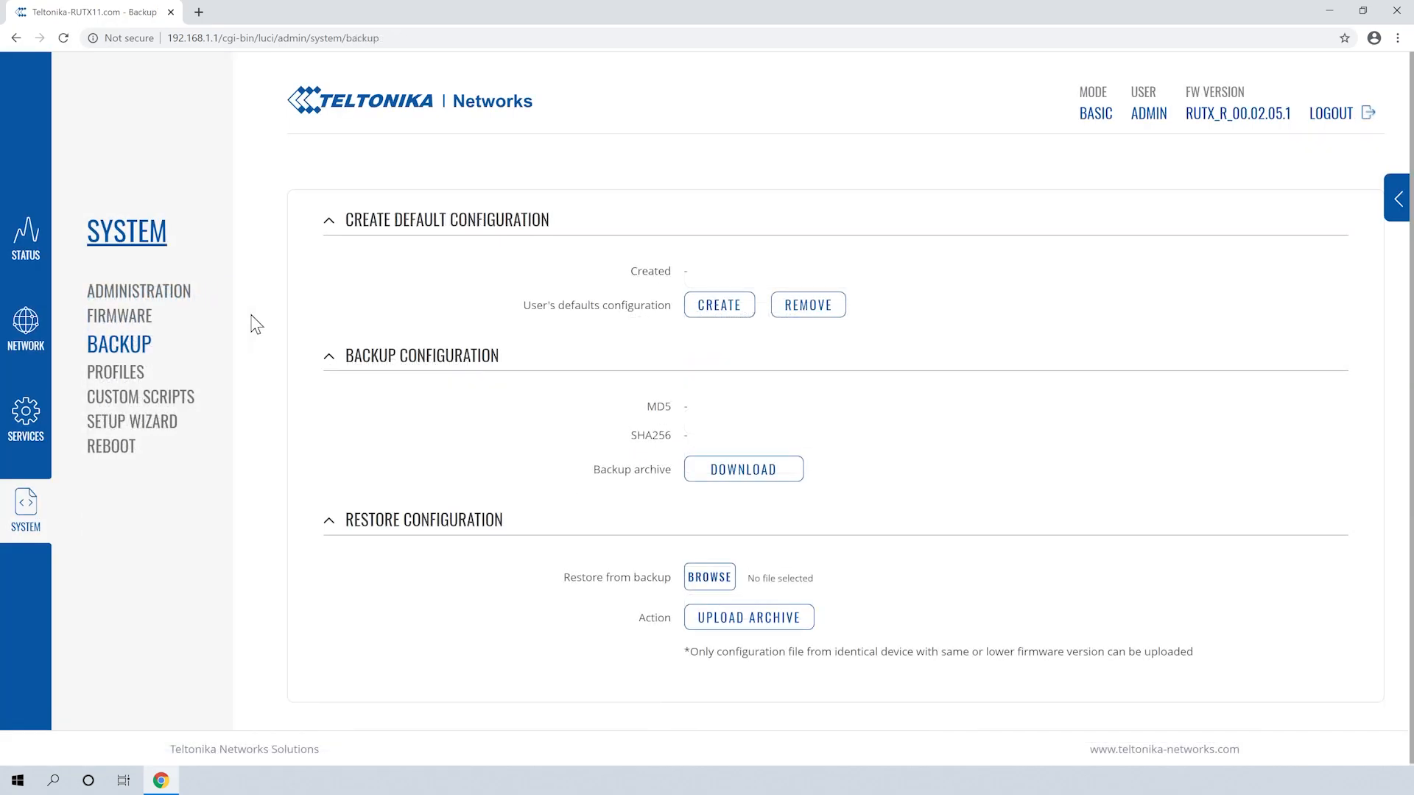
click(139, 290)
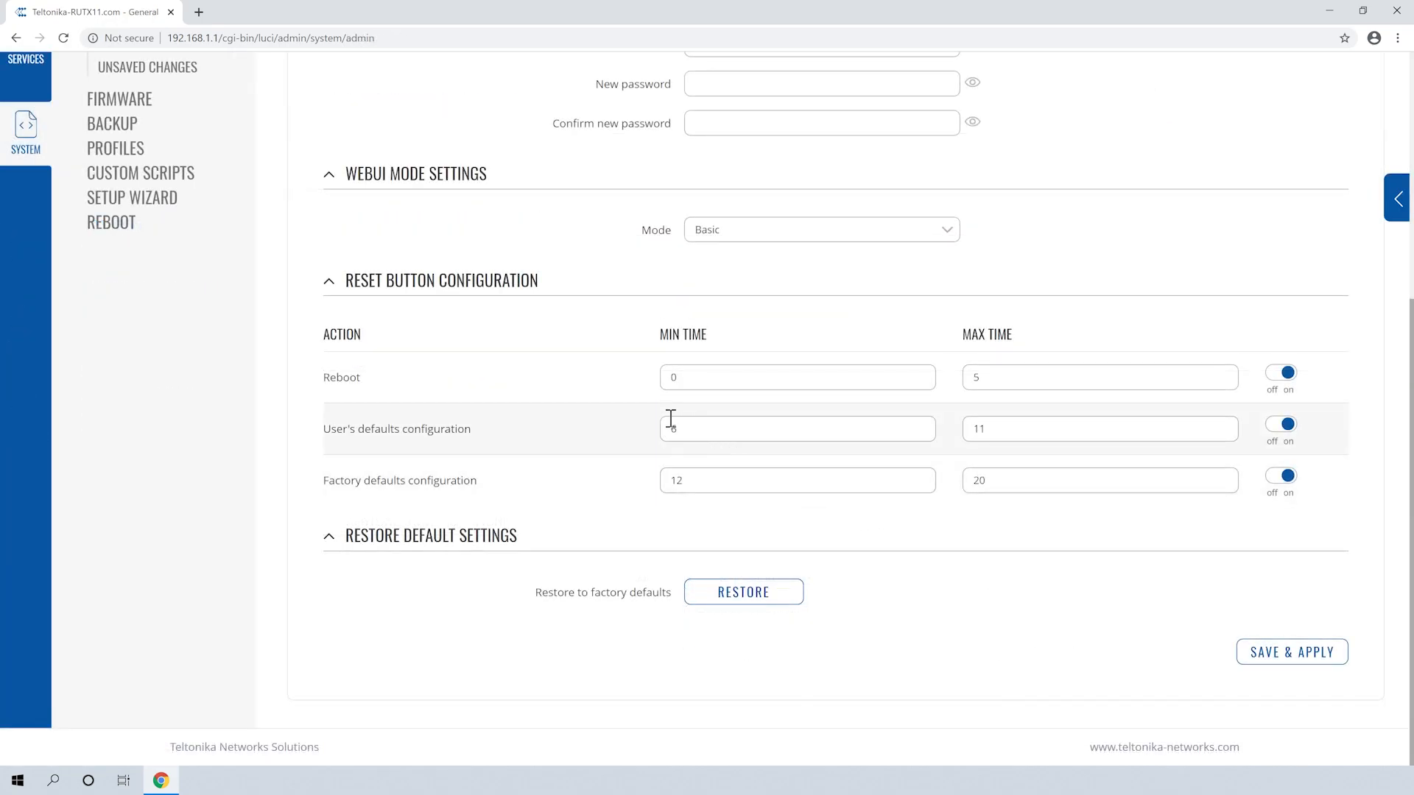
mouse_move(441, 280)
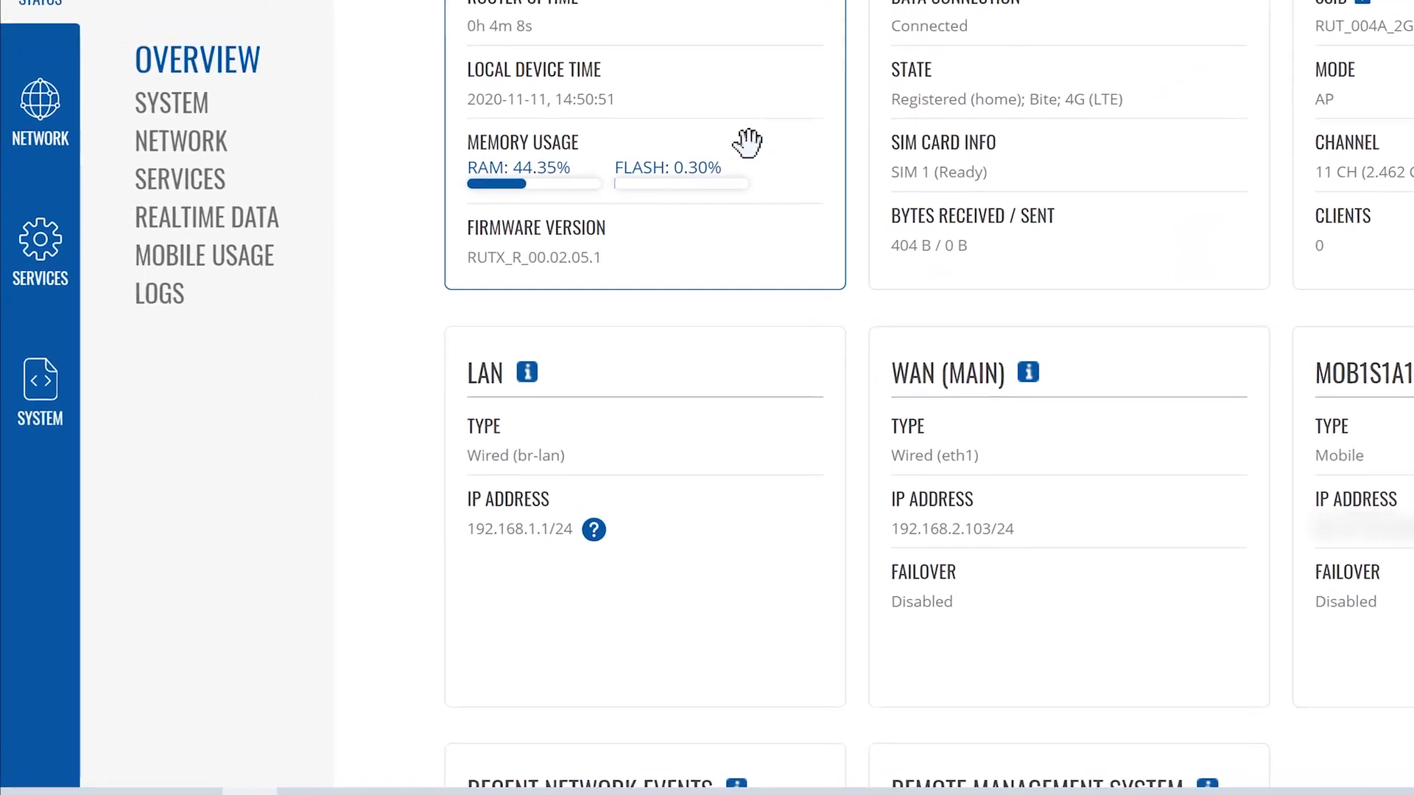
click(40, 394)
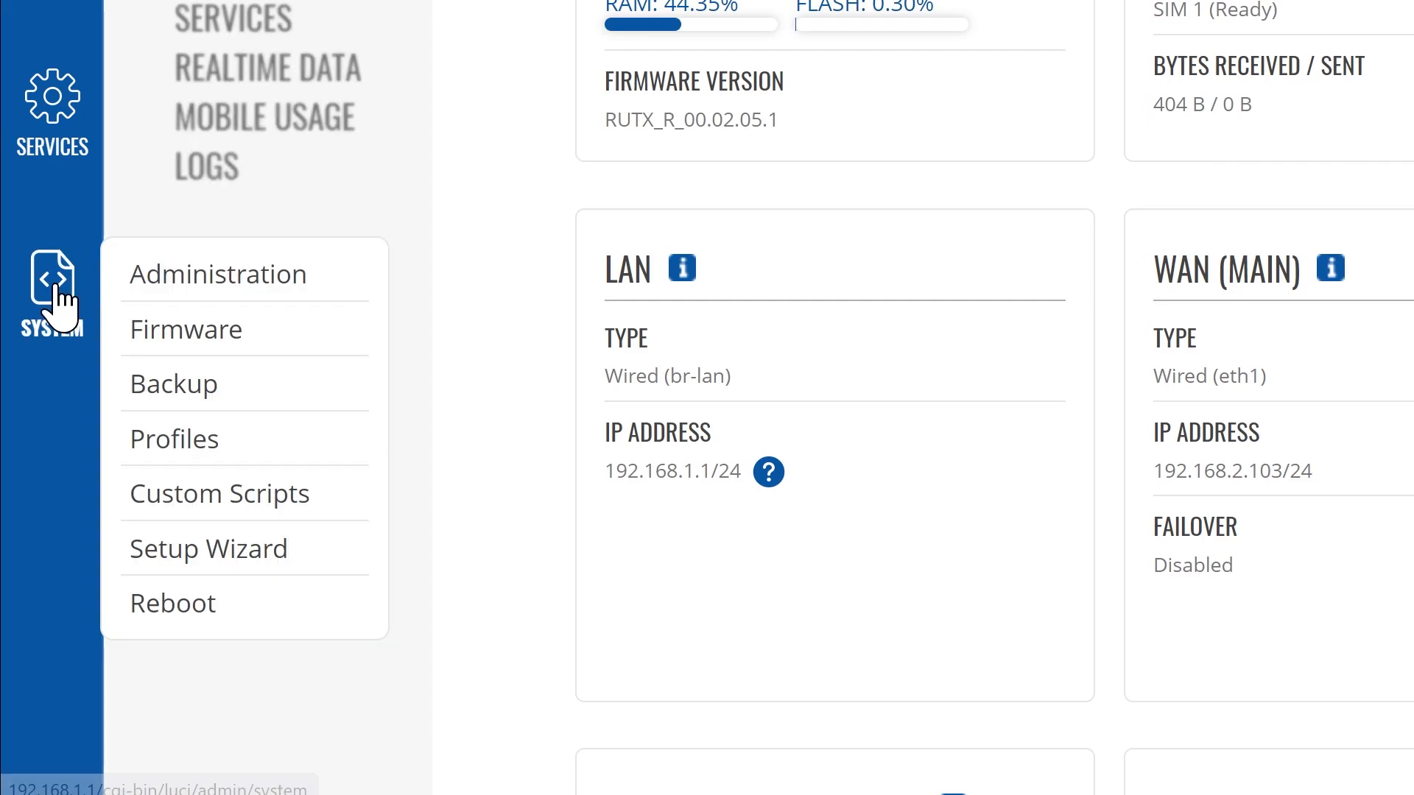
click(218, 274)
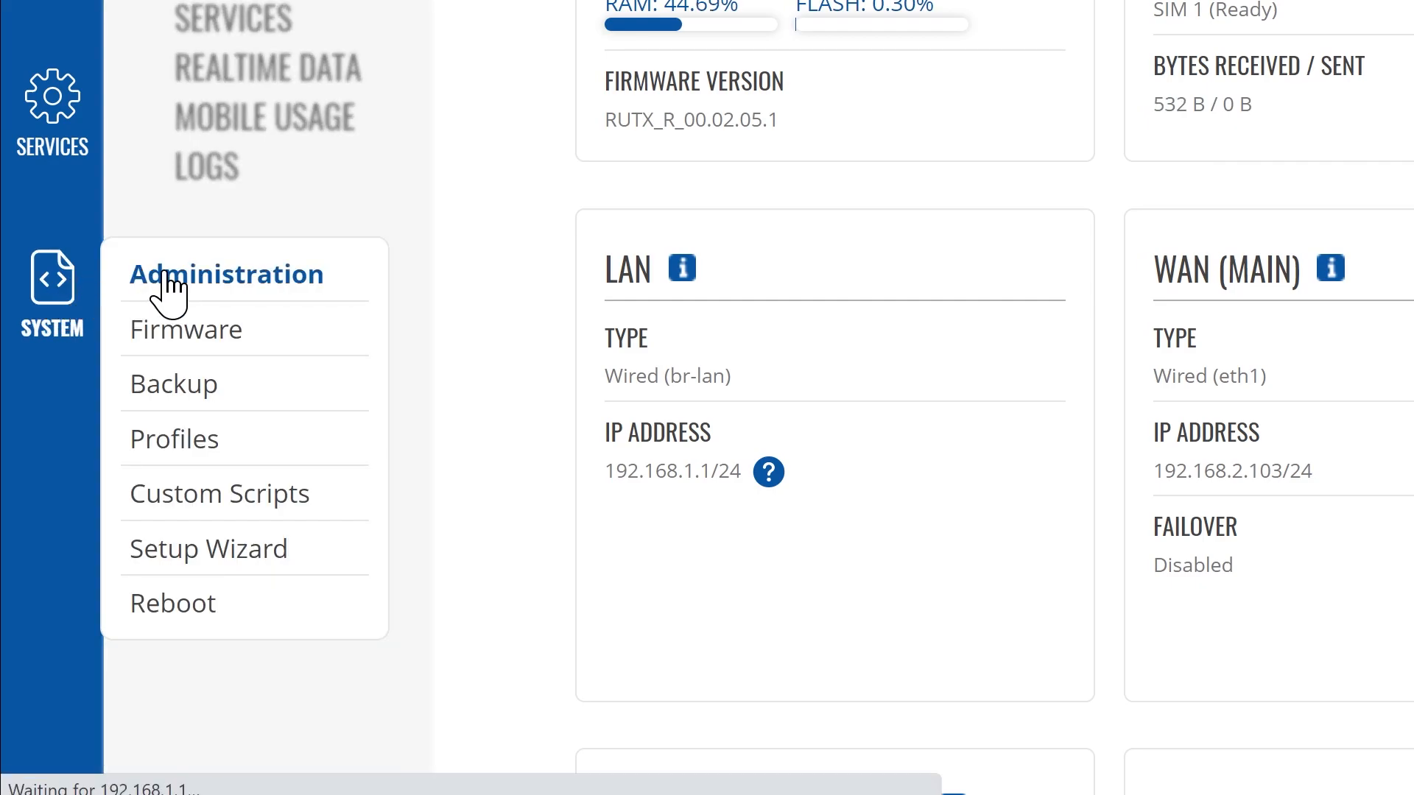
click(226, 275)
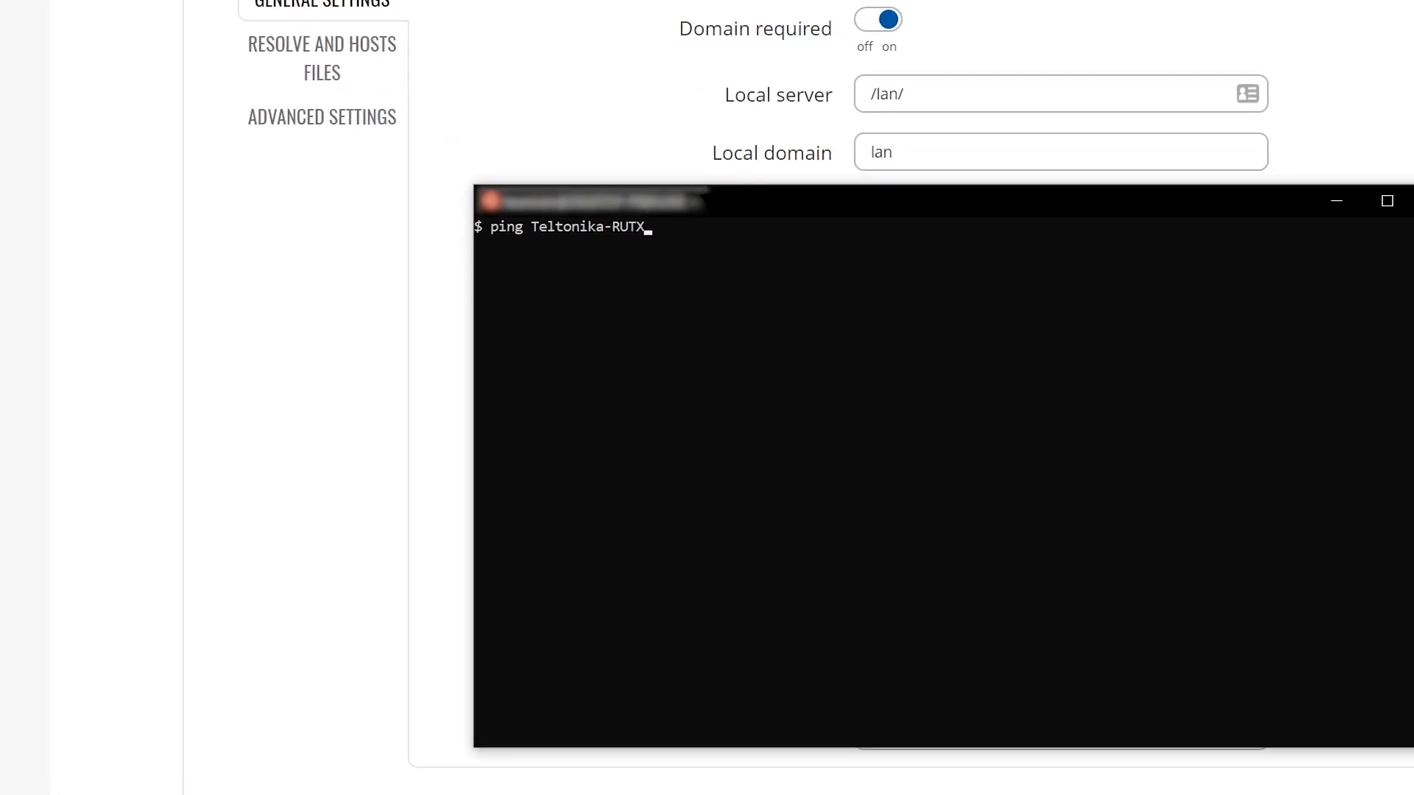
text(11.com)
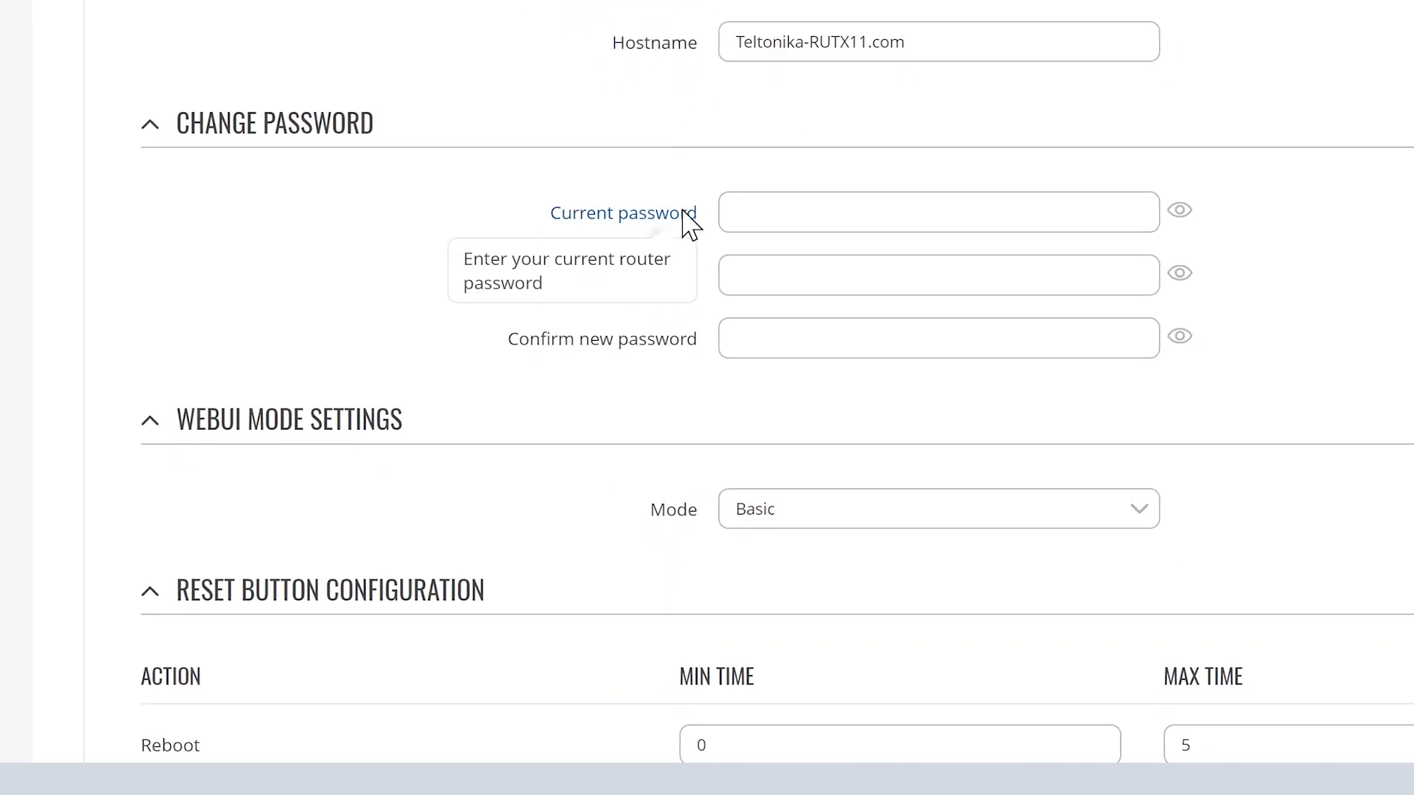
mouse_move(1104, 397)
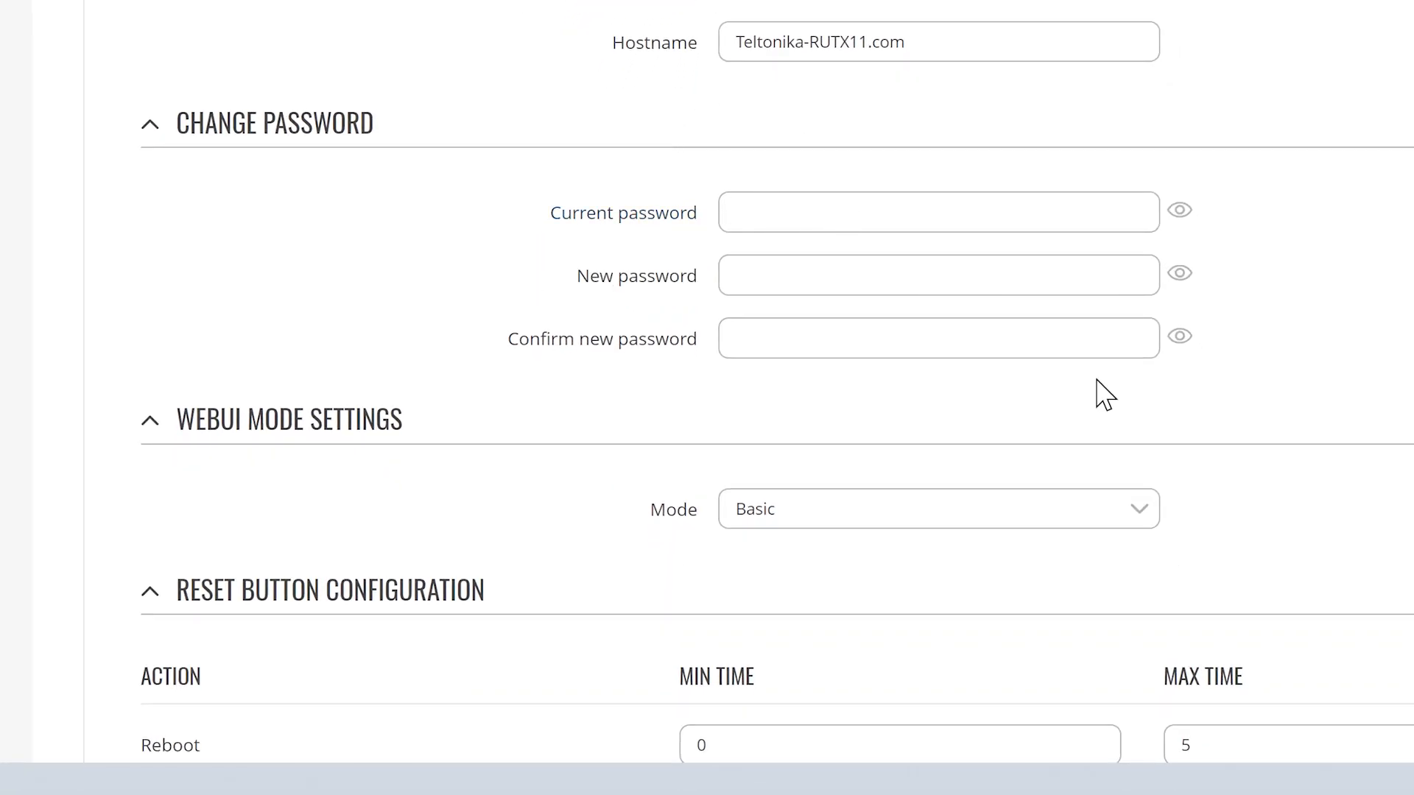
click(937, 508)
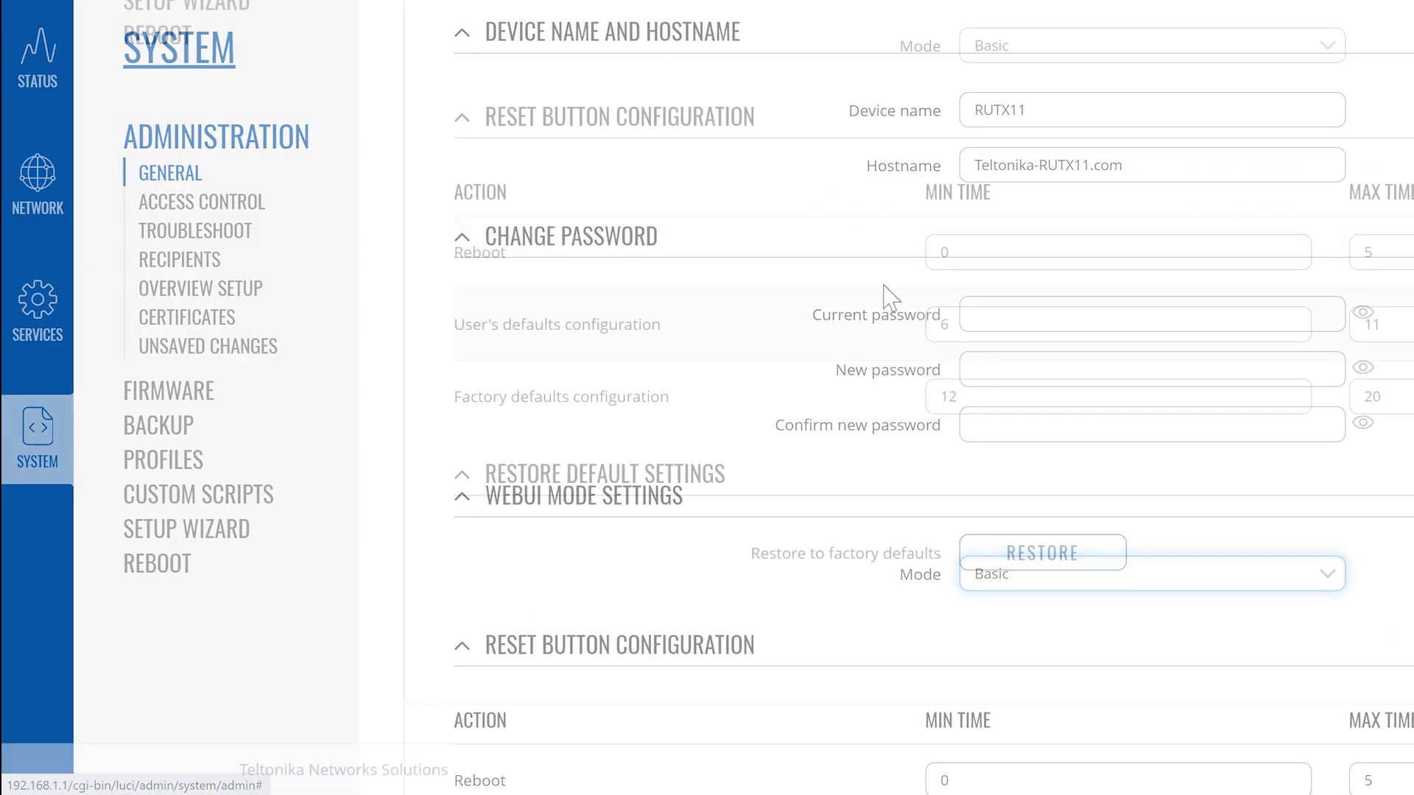
scroll(down, 3)
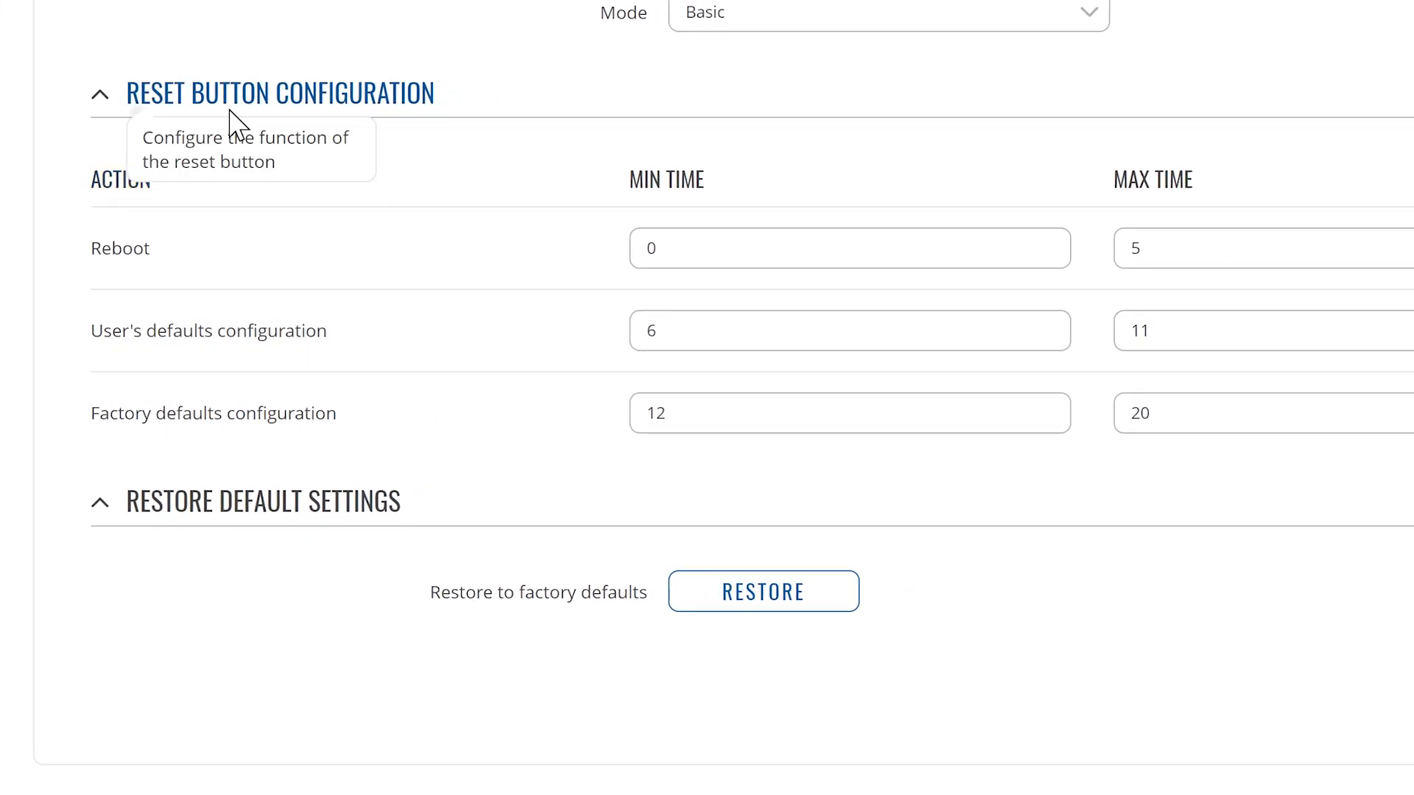
mouse_move(455, 147)
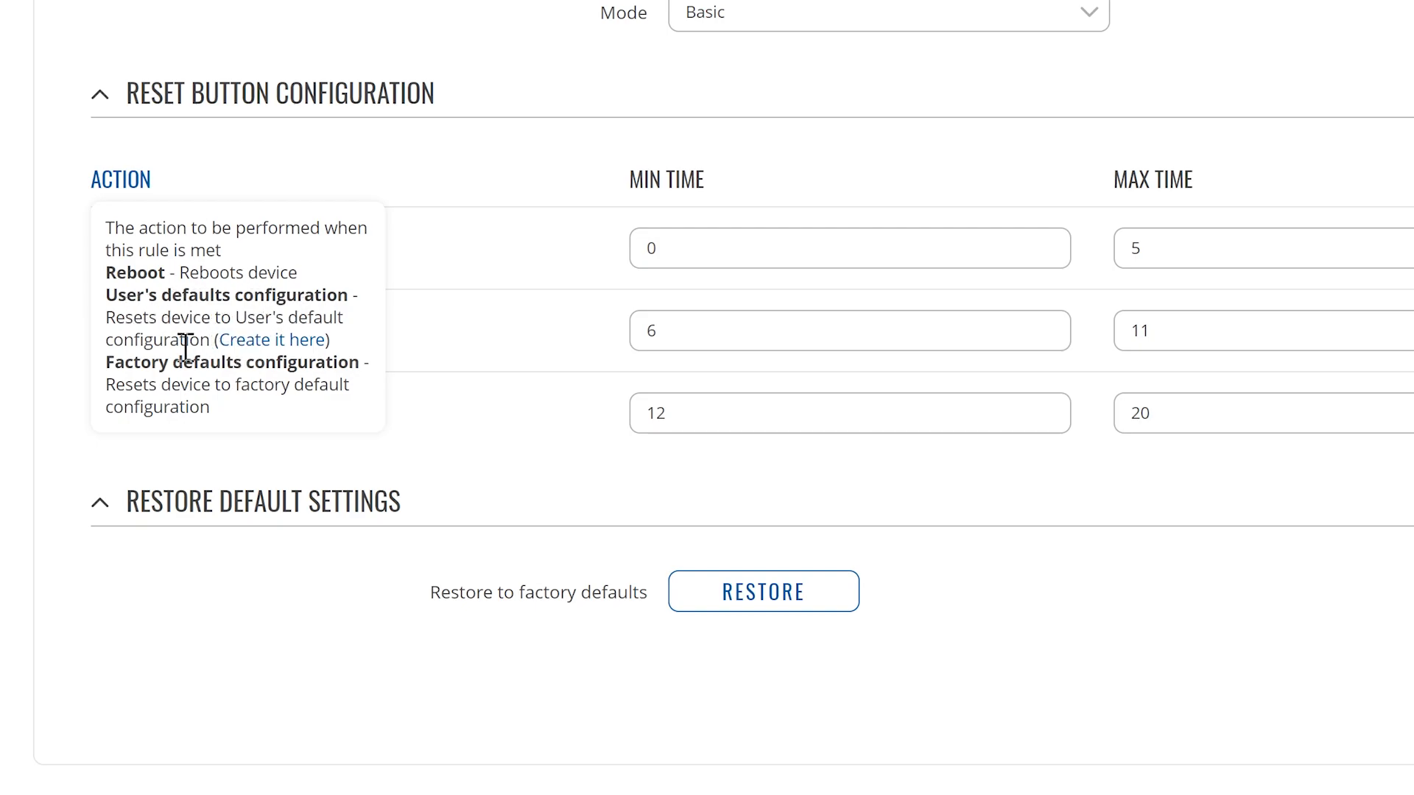
mouse_move(213, 377)
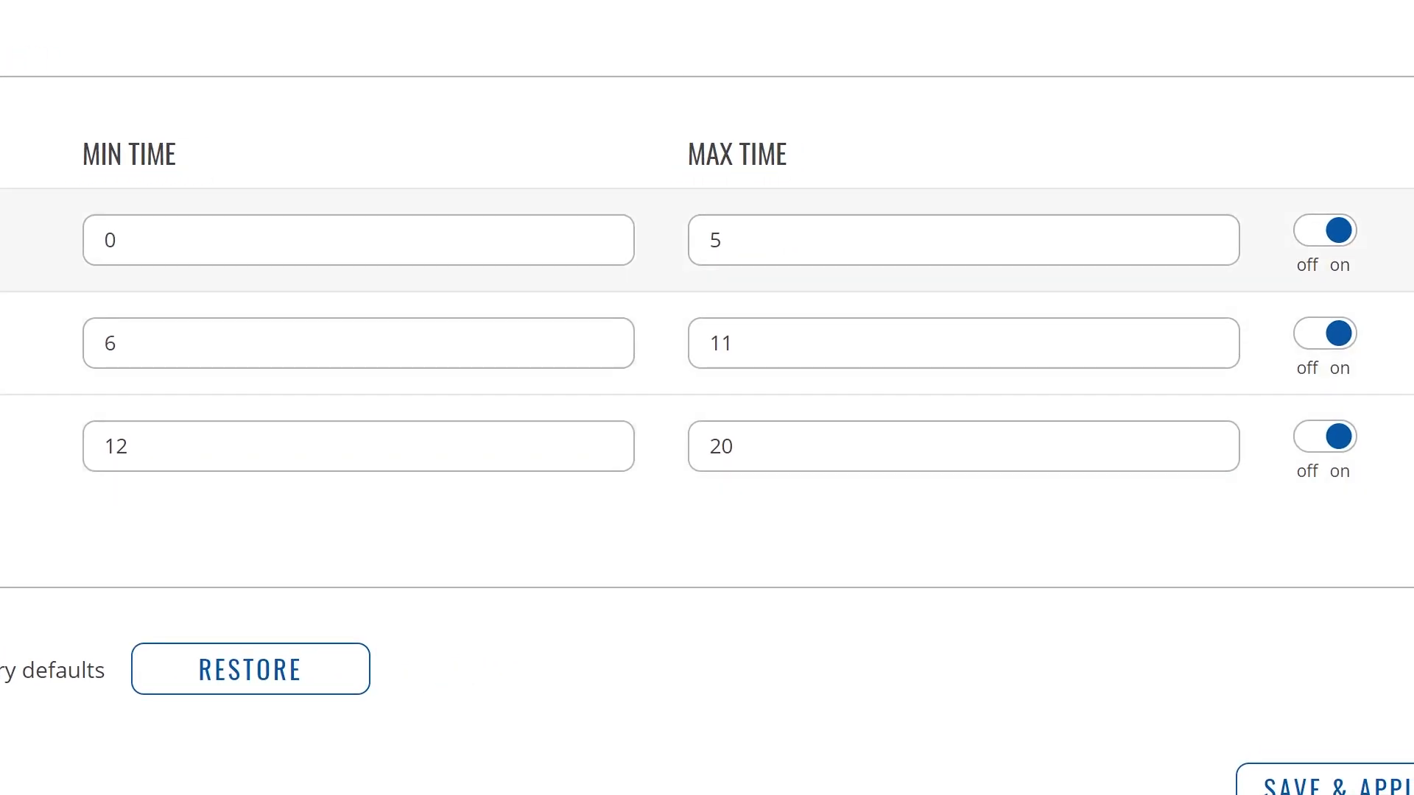
click(358, 240)
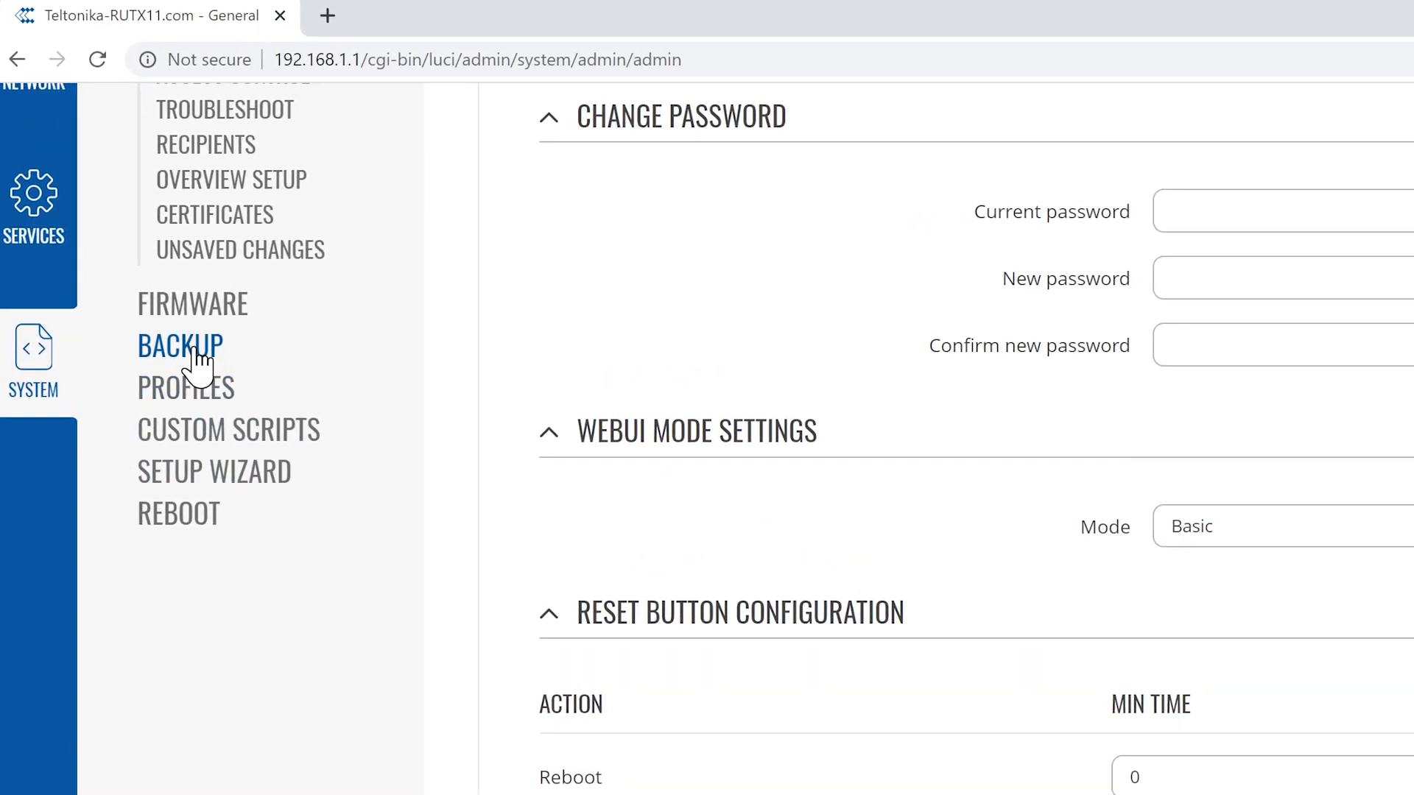
On the Backup page, create the user's defaults configuration, timestamped 11/11/2020 14:52
click(179, 345)
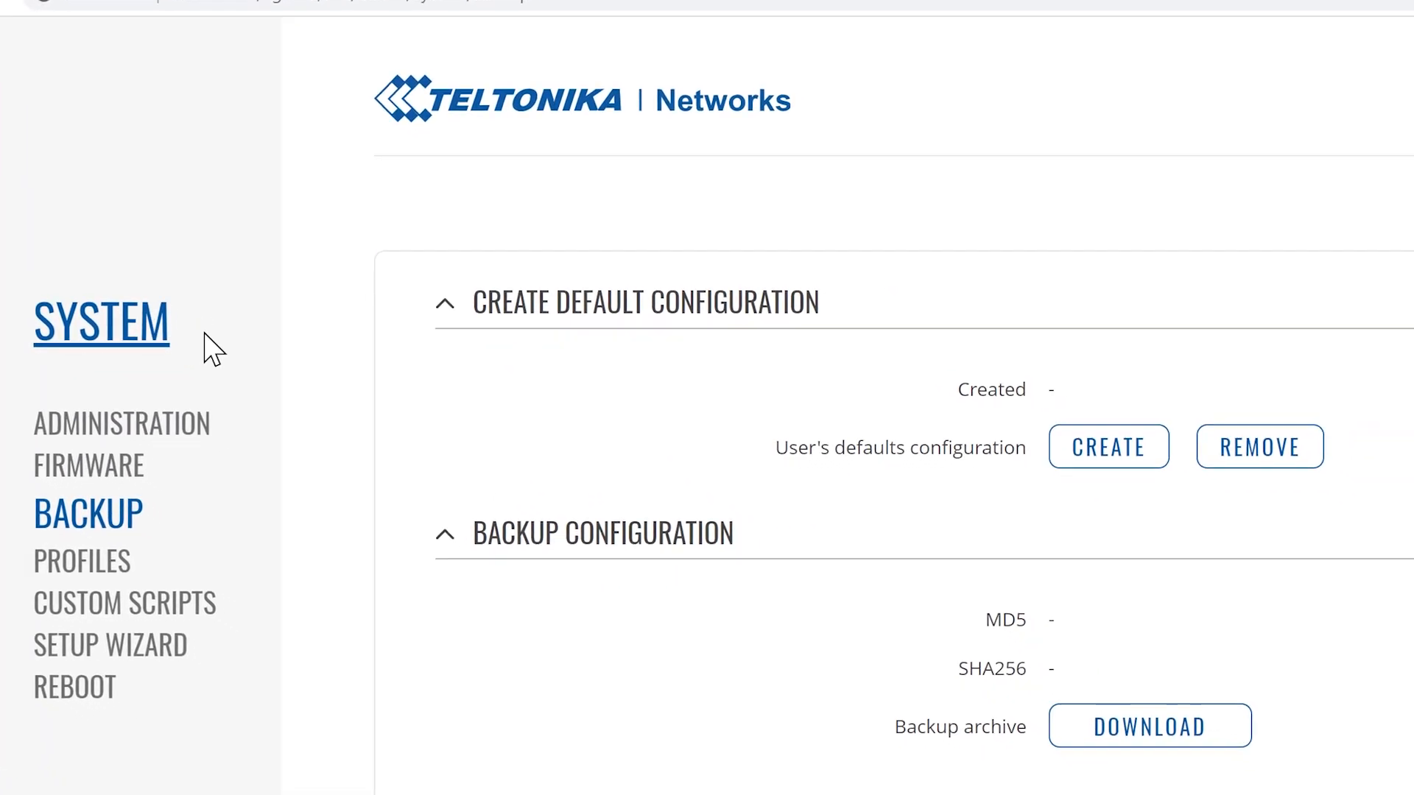
scroll(down, 3)
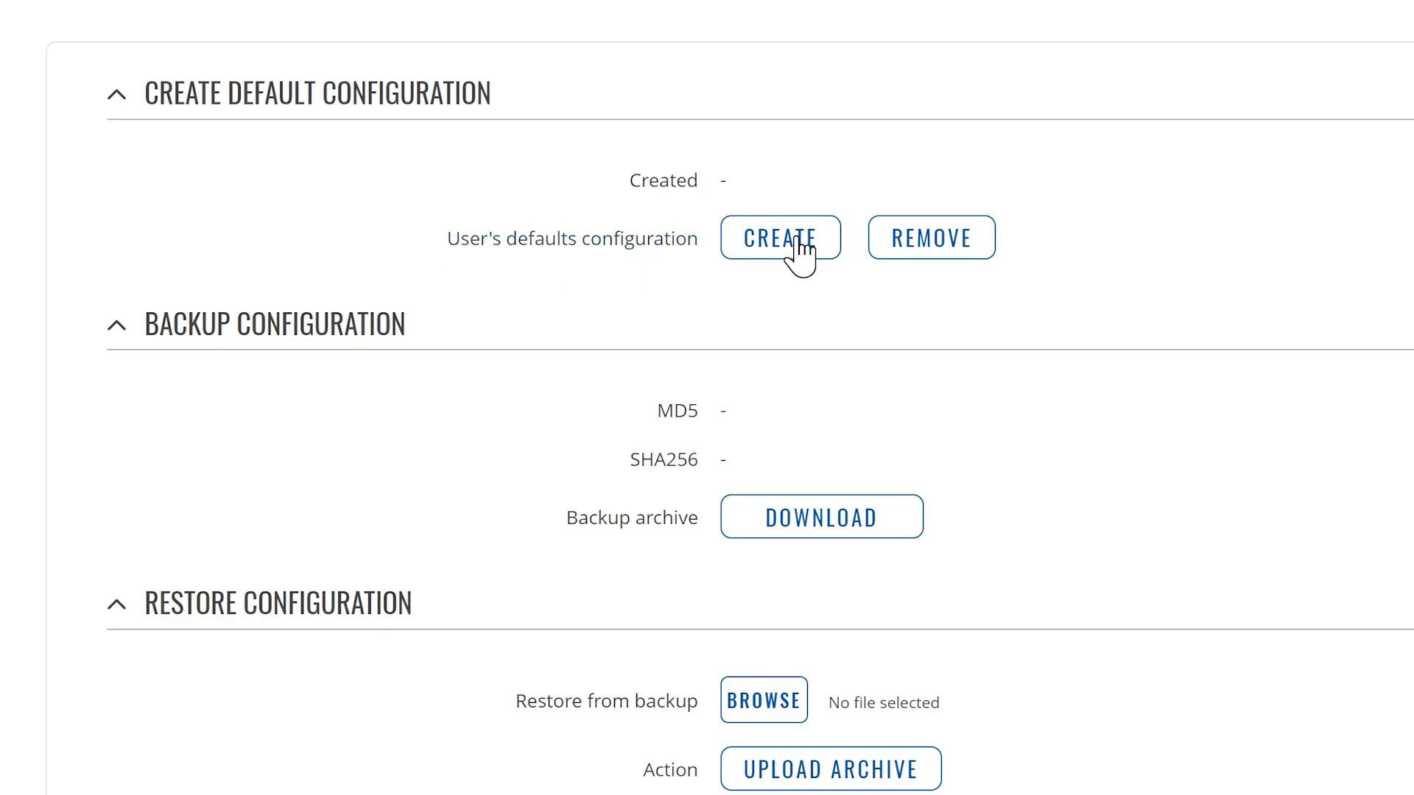
click(780, 237)
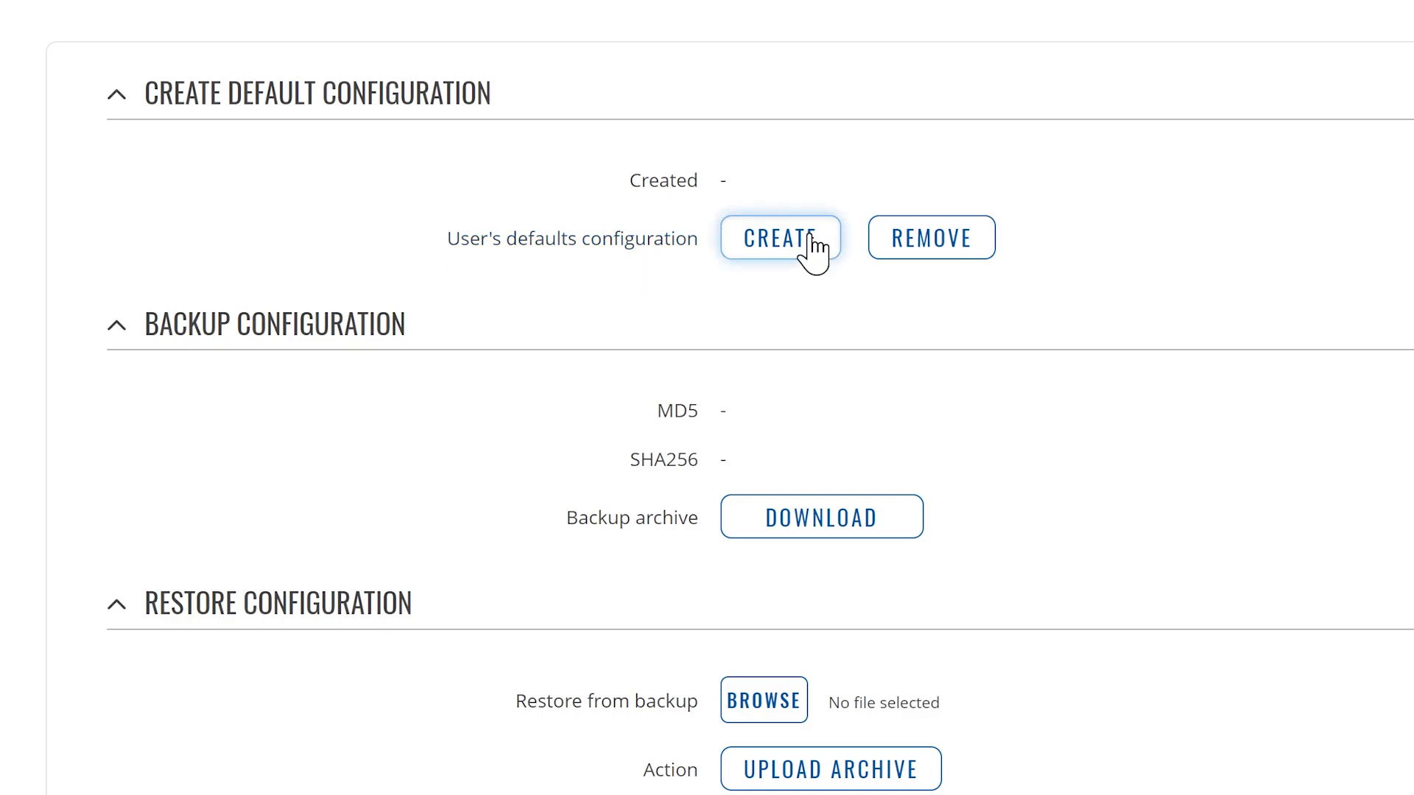
click(780, 237)
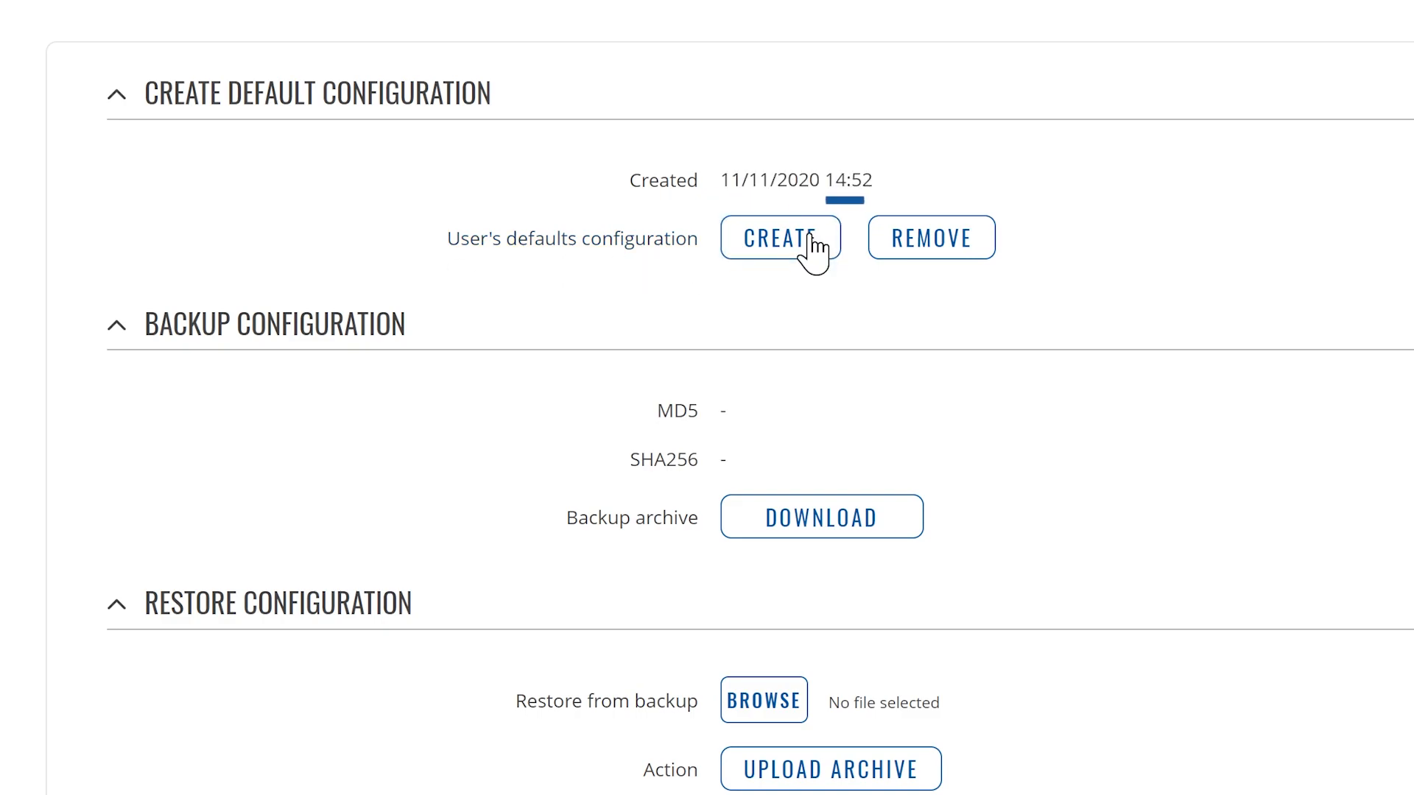
scroll(down, 3)
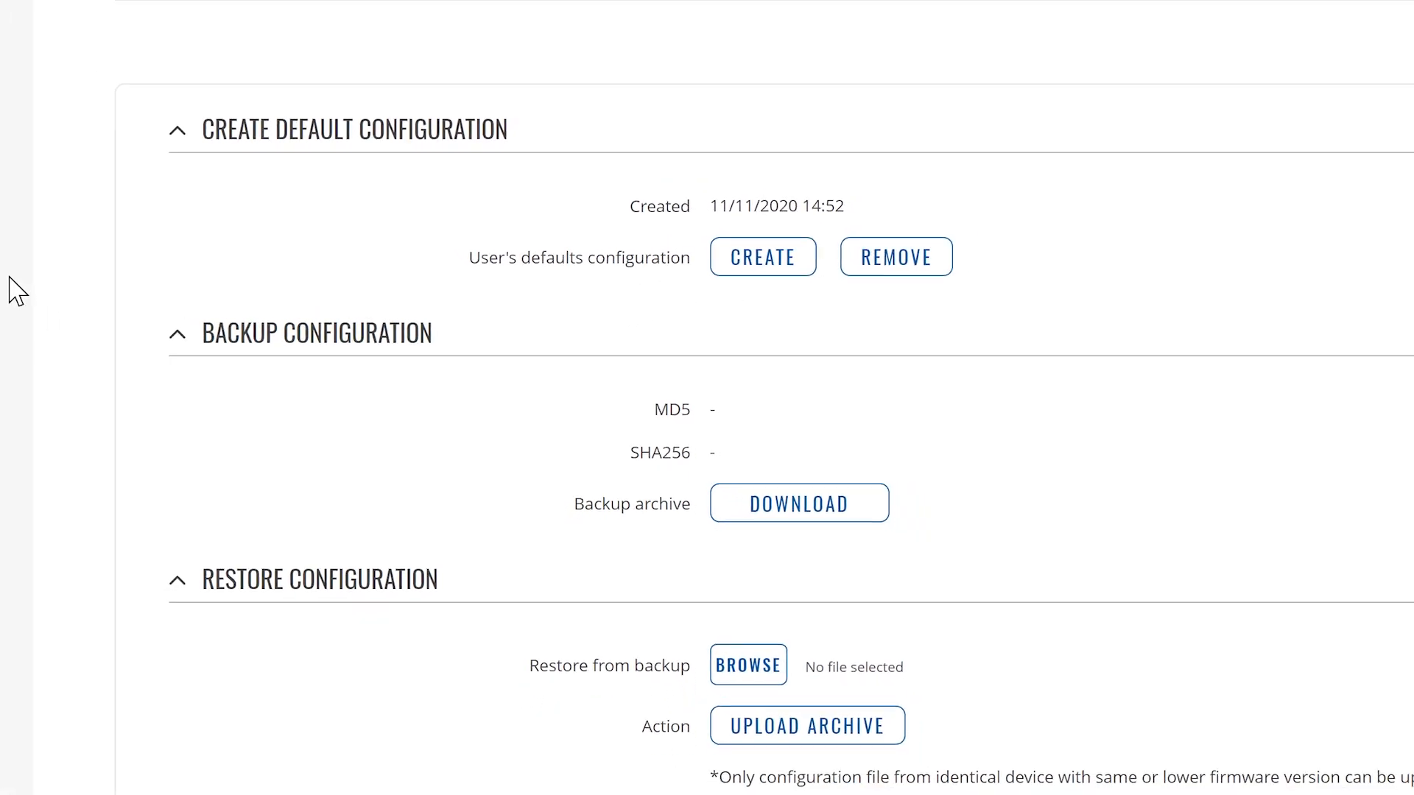
click(762, 257)
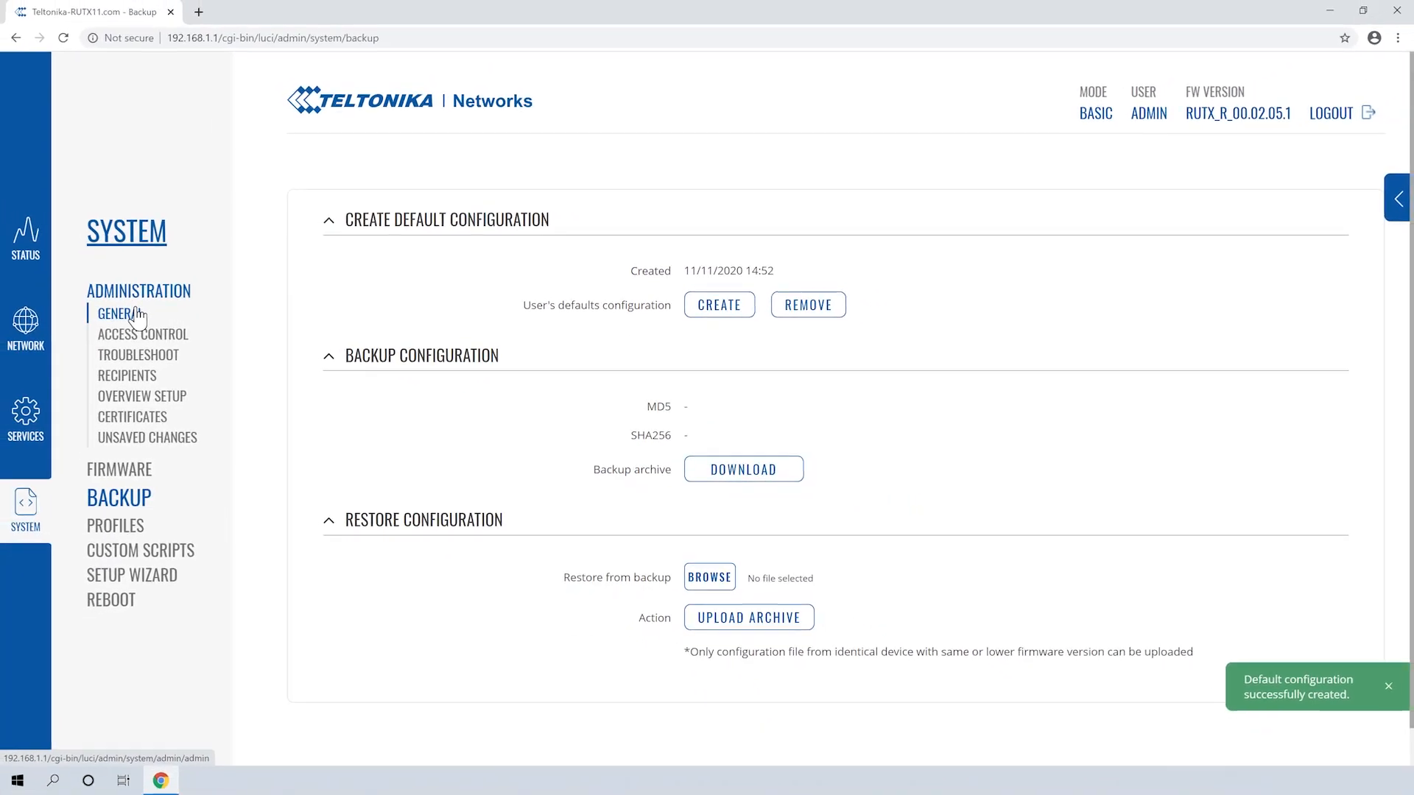
Open General and scroll to Restore Default Settings, showing user defaults at 6–11 seconds
click(118, 313)
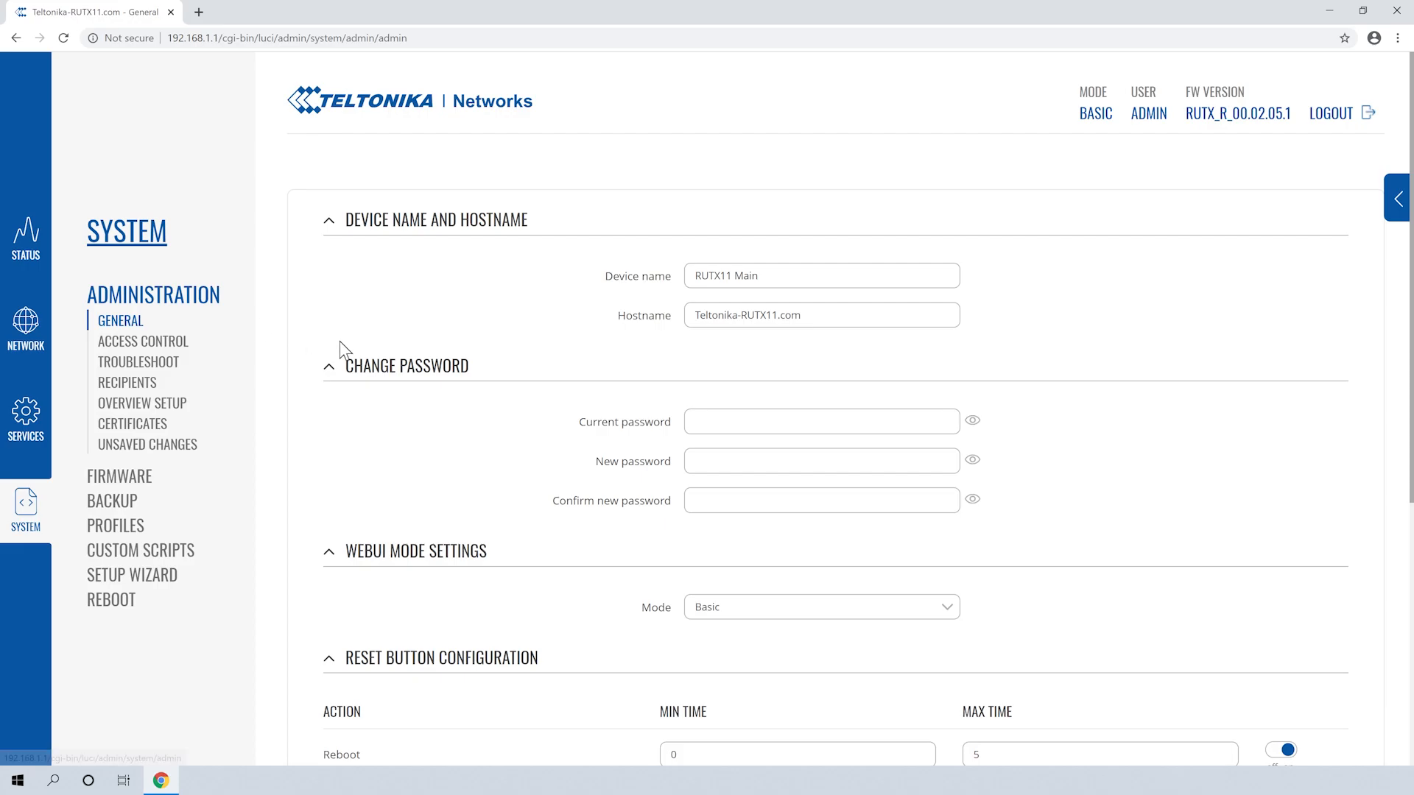
mouse_move(474, 449)
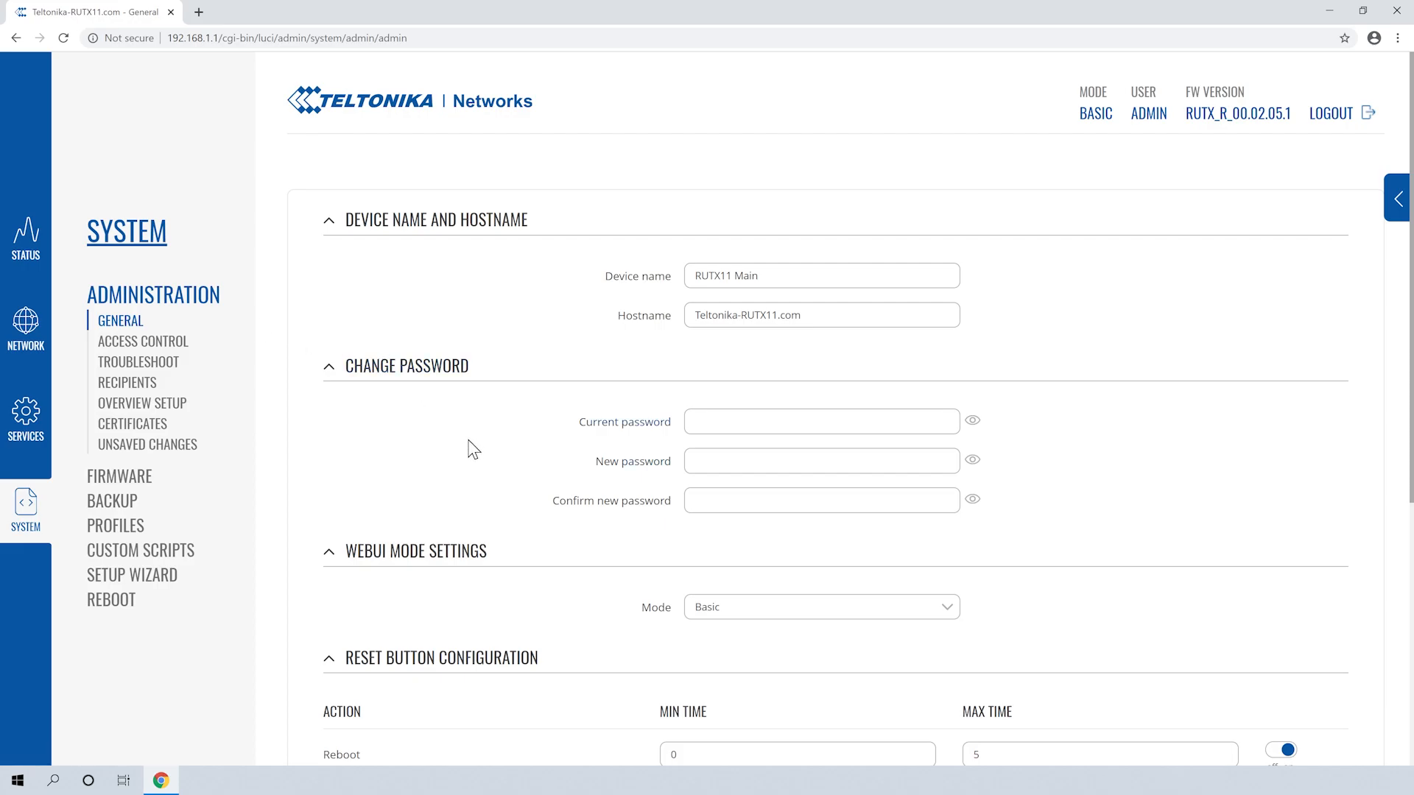
scroll(down, 3)
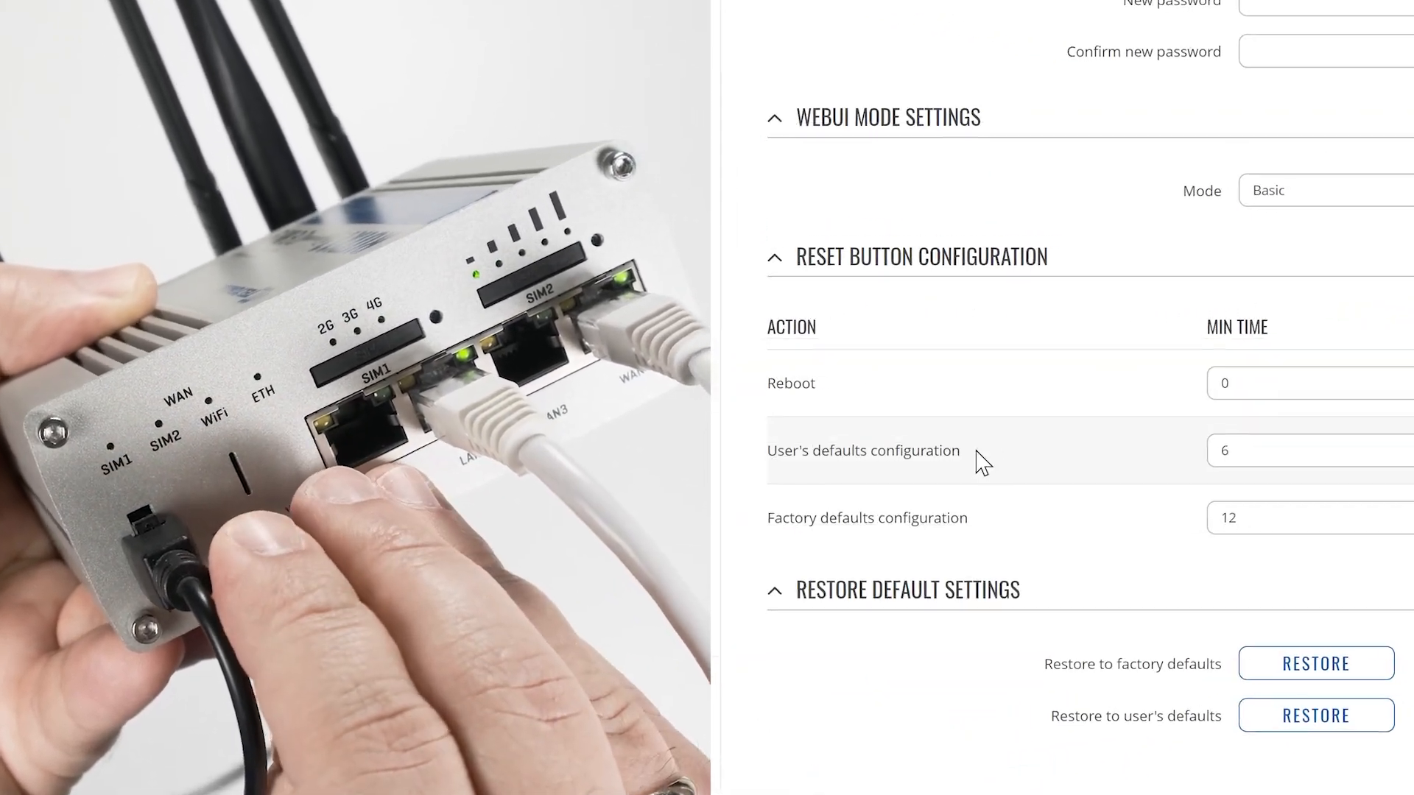
scroll(down, 3)
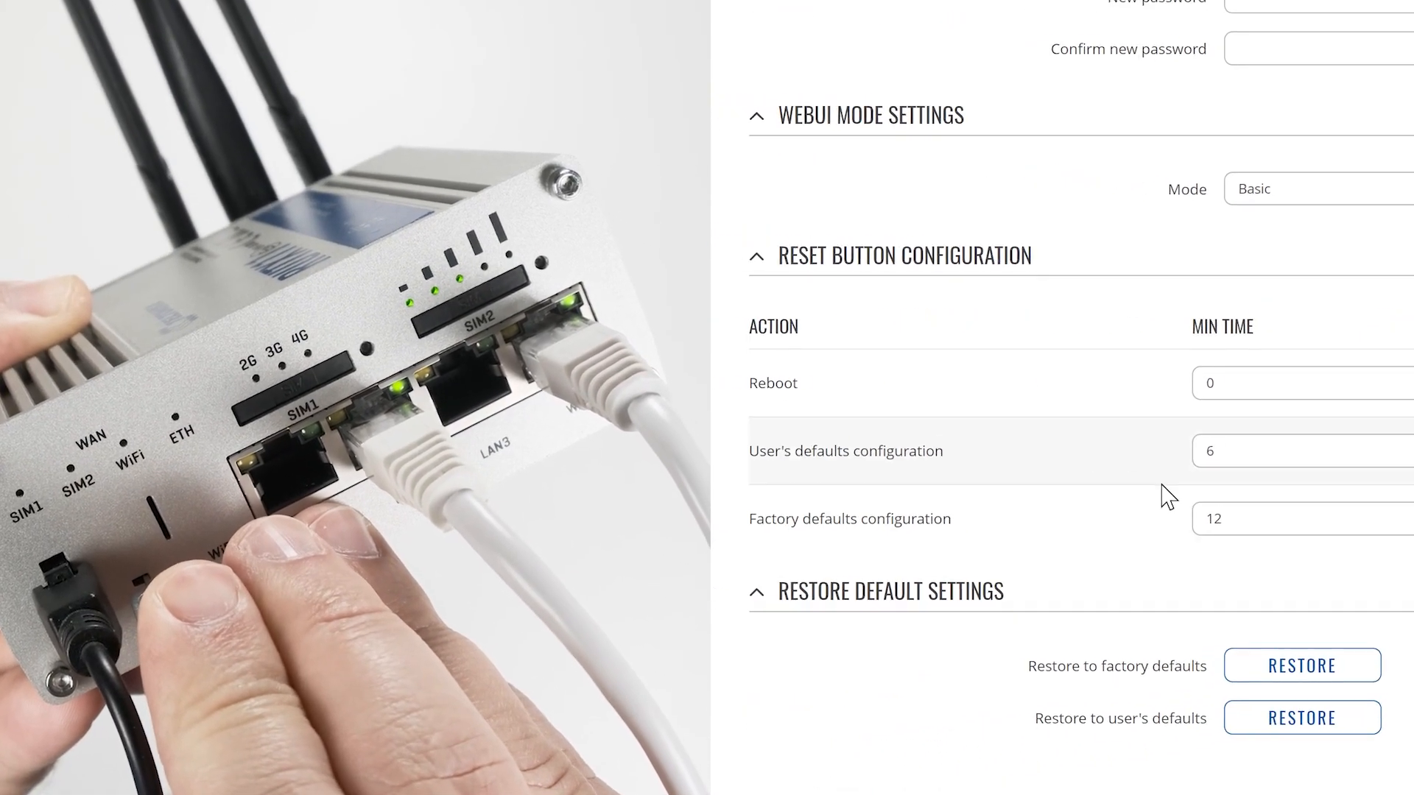
scroll(down, 3)
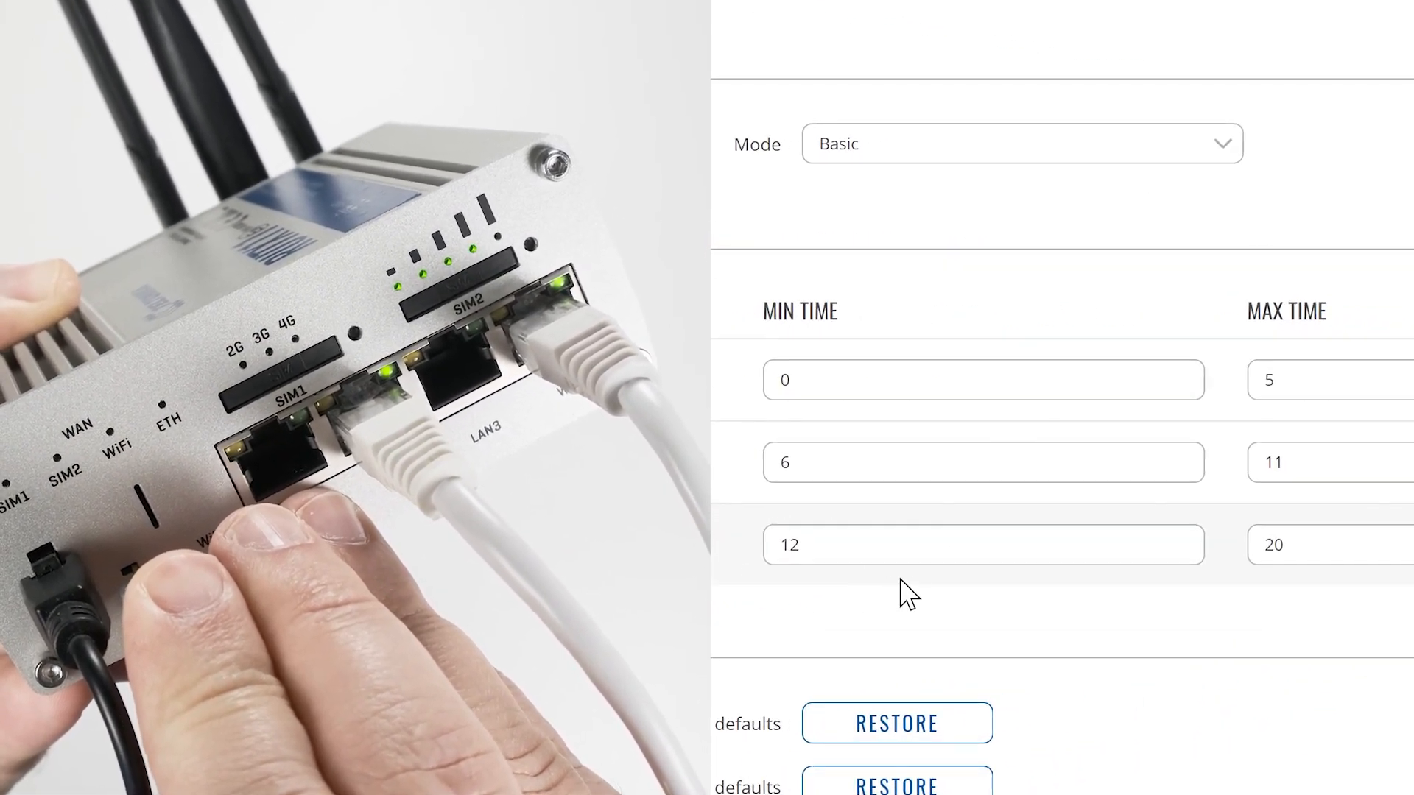